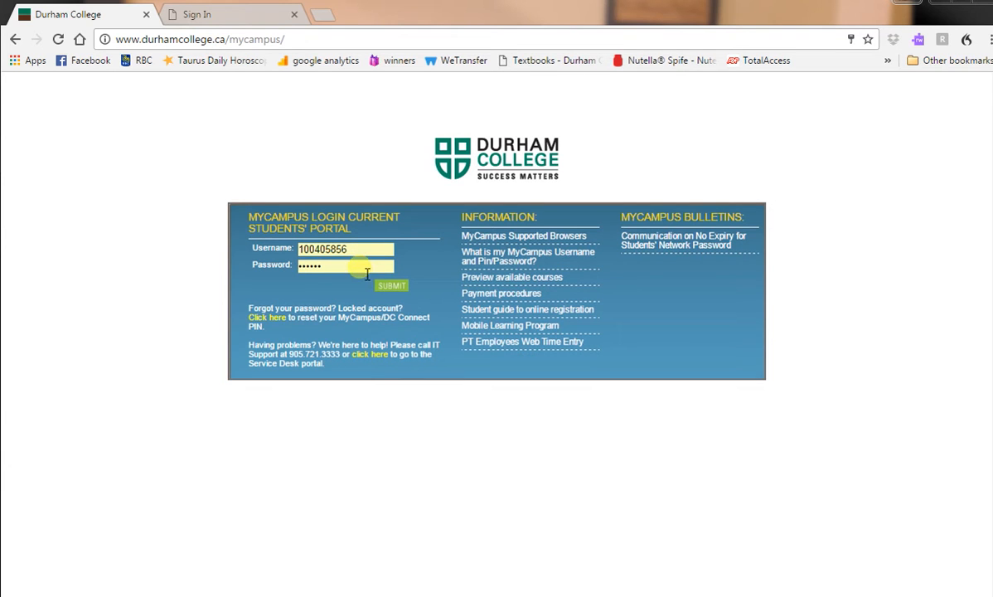
- Submit the student number and password to log in to MyCampus
click(392, 285)
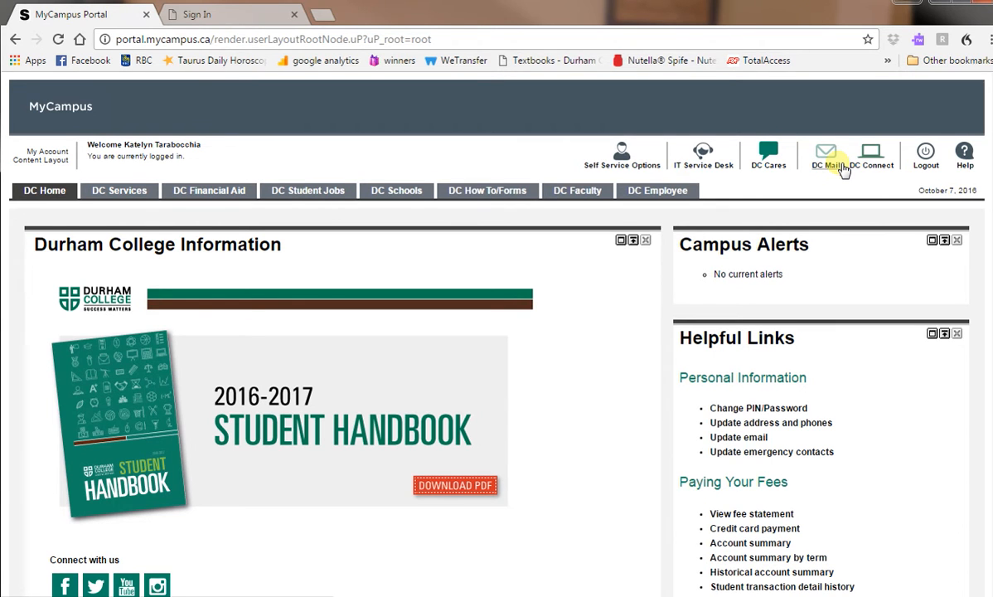
- Open DC Mail from the portal header to reach the college sign-in page
click(826, 155)
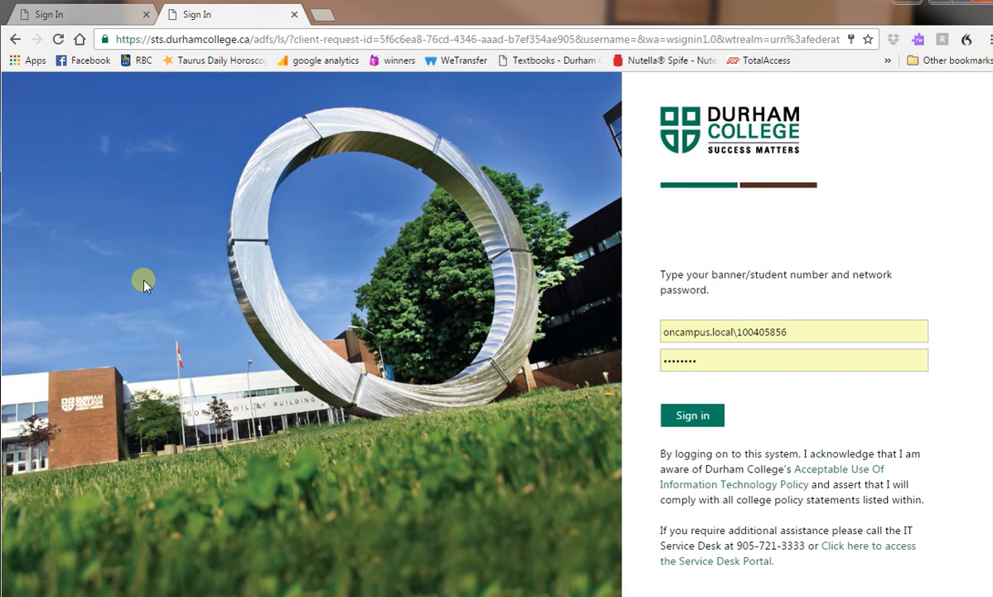
mouse_move(670, 322)
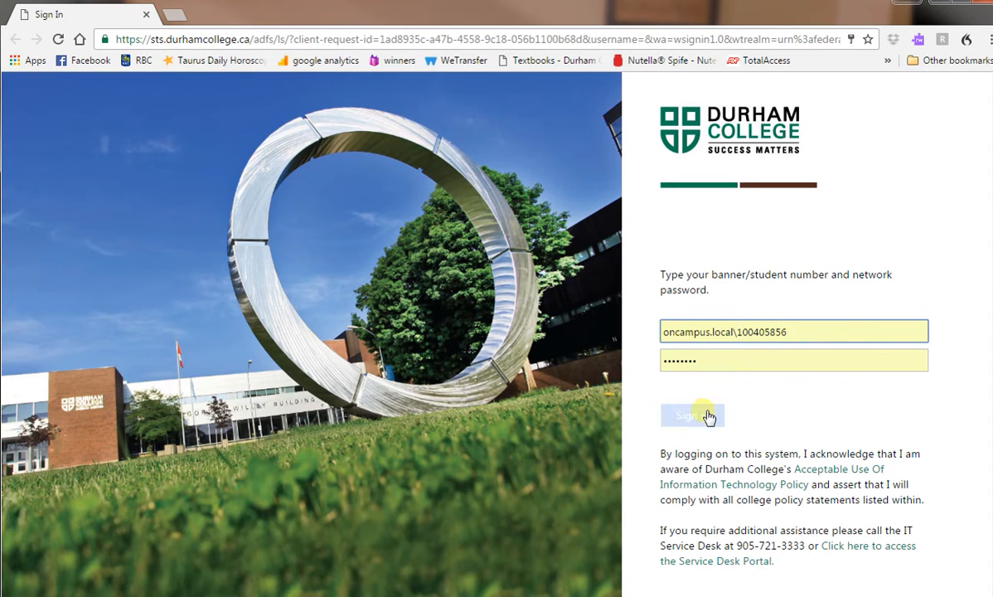
- Sign in to Outlook and show Your app settings in the gear Settings panel
click(692, 414)
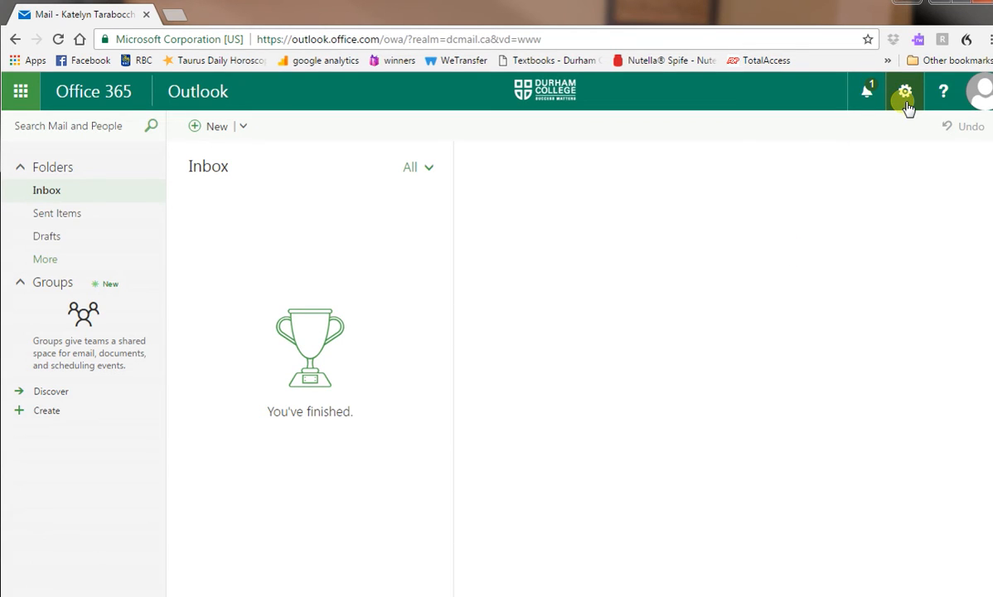
click(904, 91)
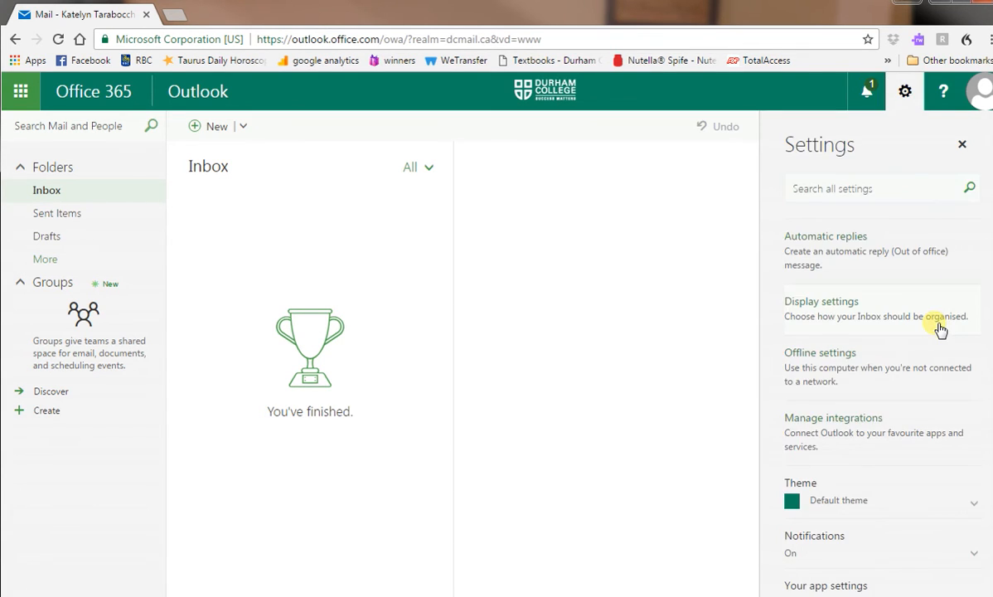
scroll(down, 3)
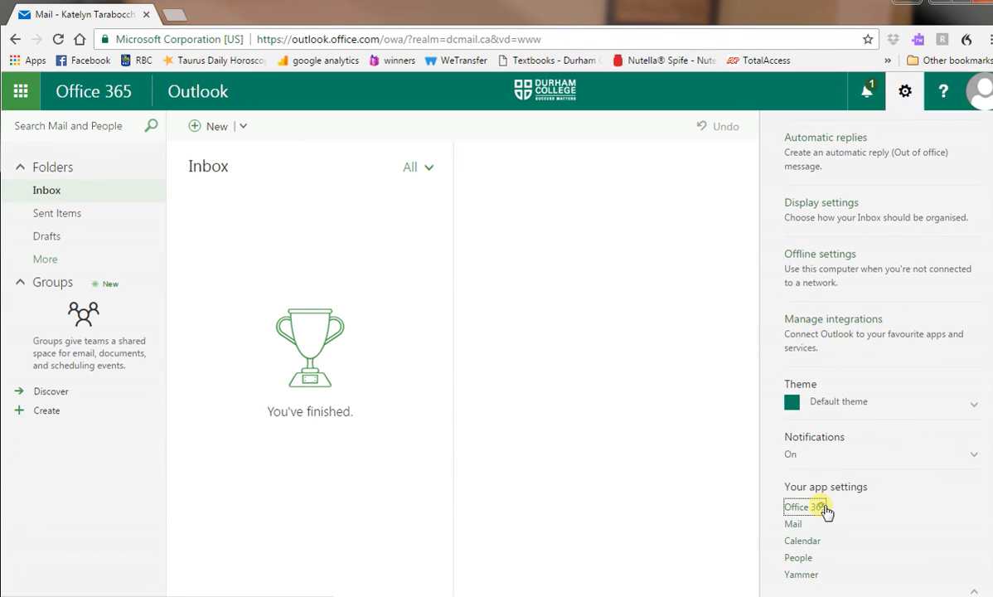
- Go from Office 365 settings through Install status to Install desktop applications
click(805, 506)
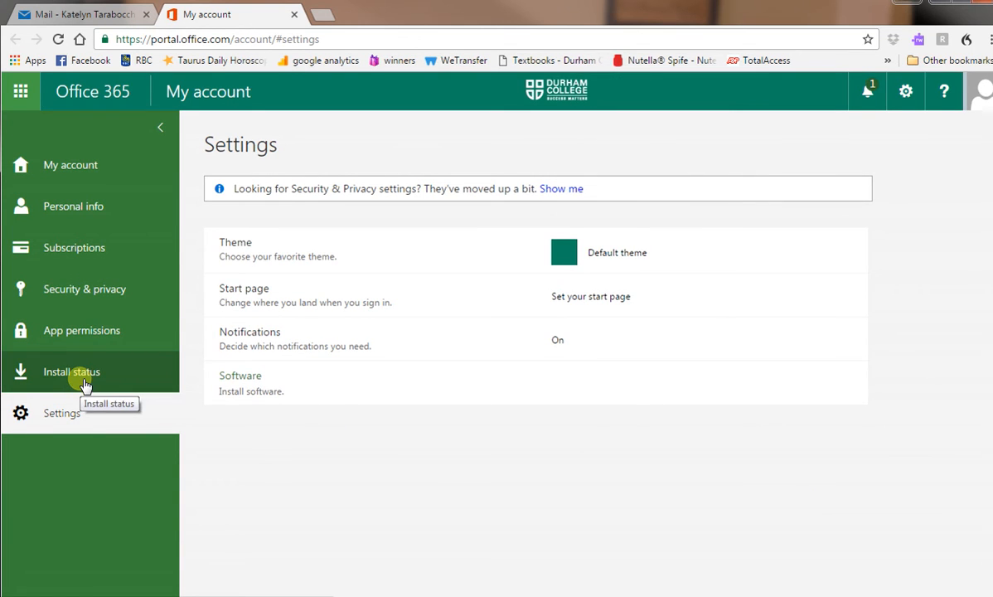
click(71, 371)
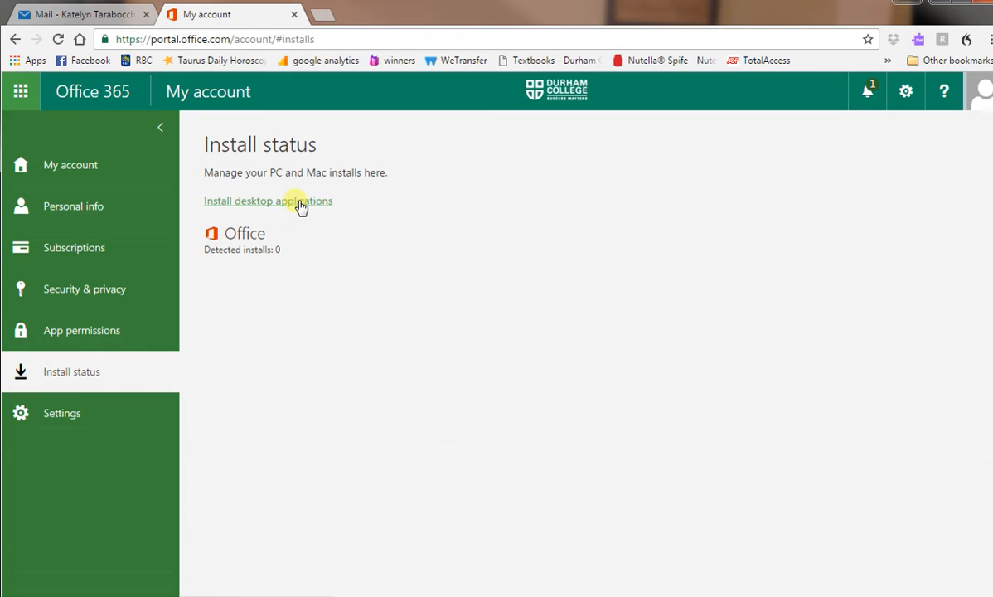
click(267, 201)
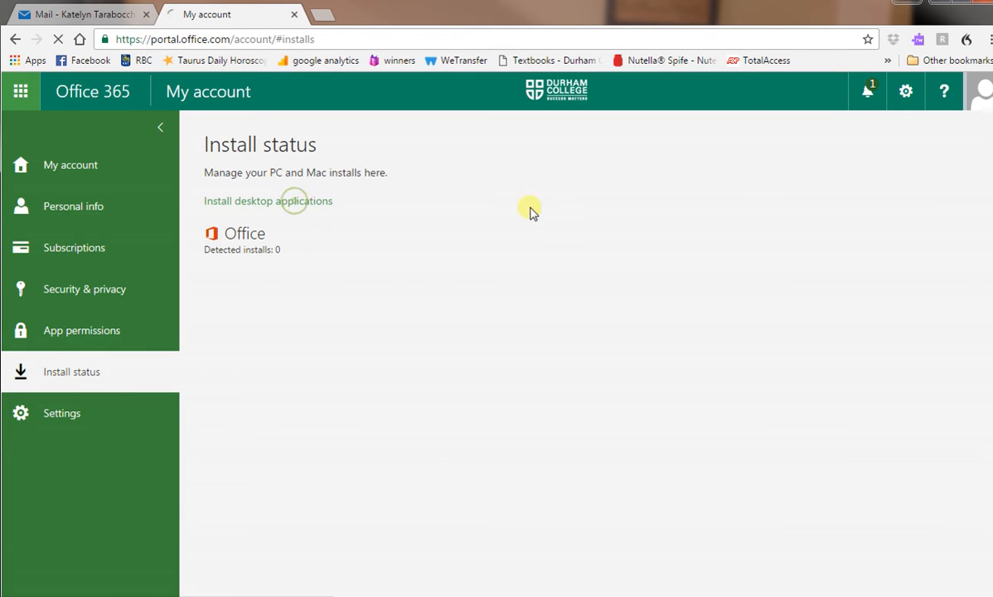
click(268, 201)
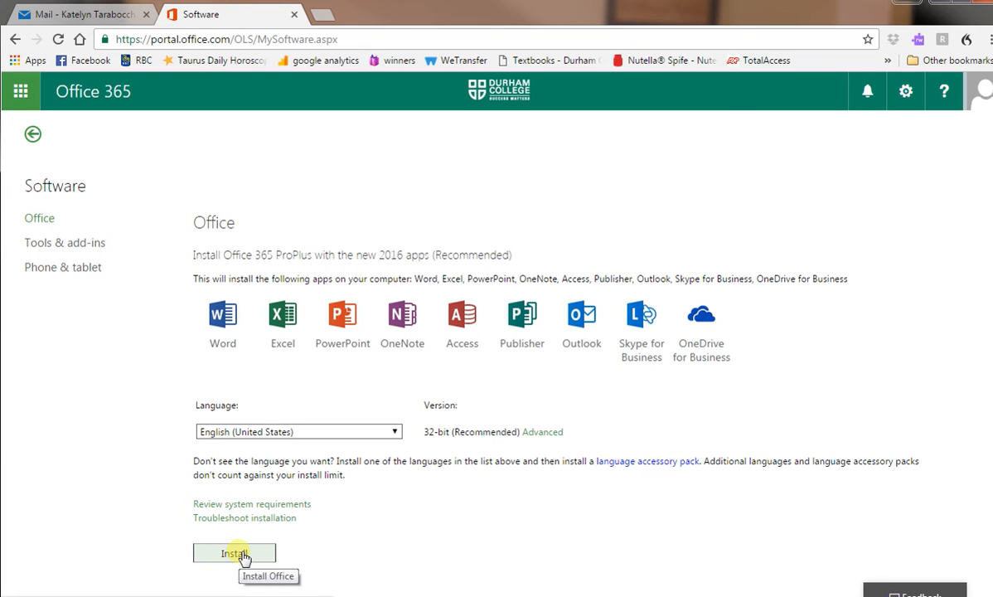
- Install Office 365 ProPlus to download its setup file
click(235, 553)
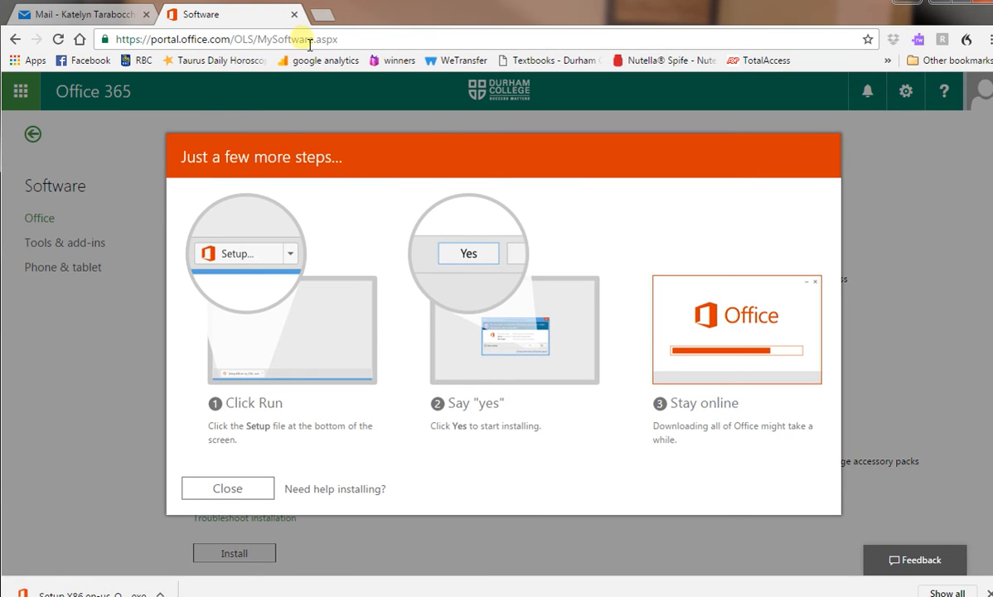
click(81, 14)
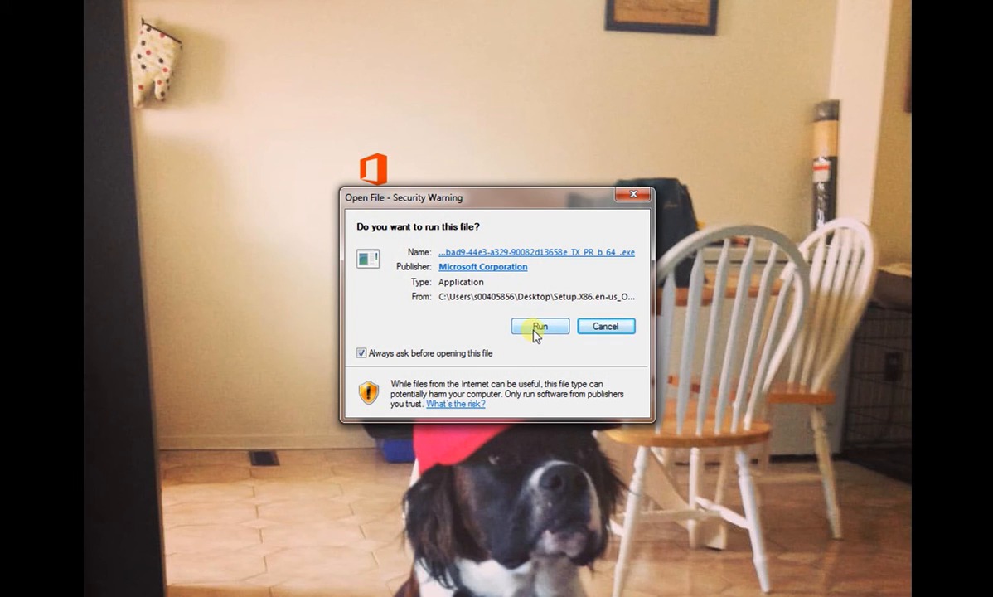
mouse_move(606, 325)
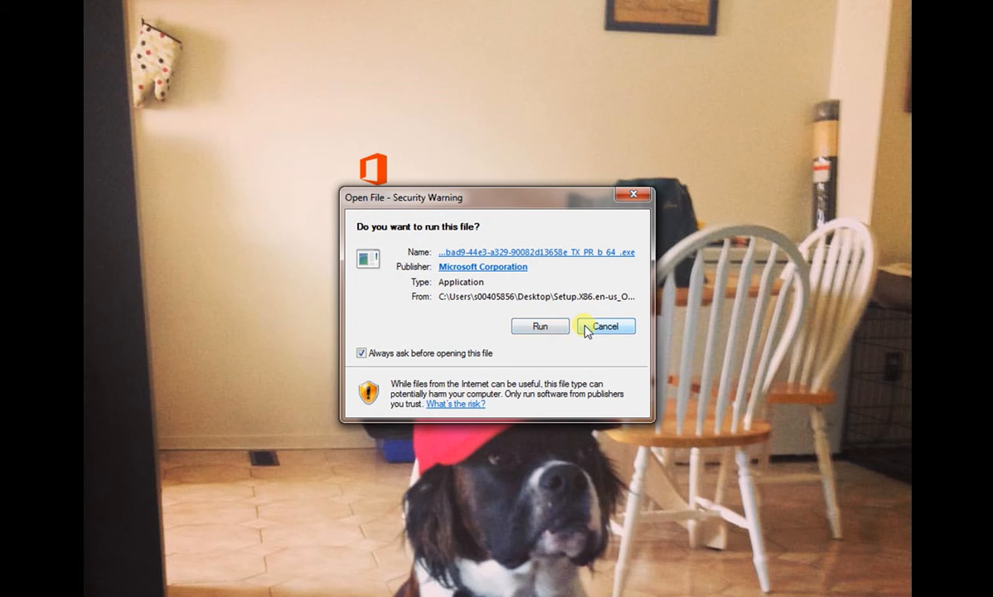